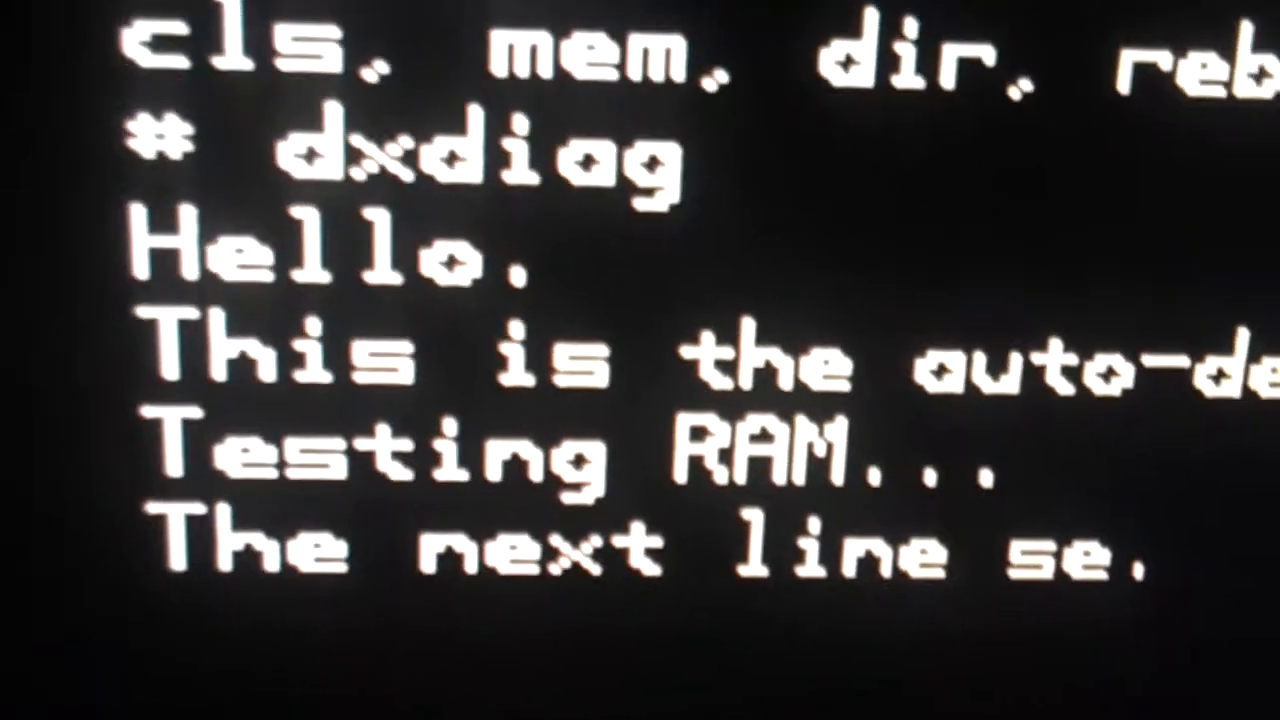
scroll(down, 3)
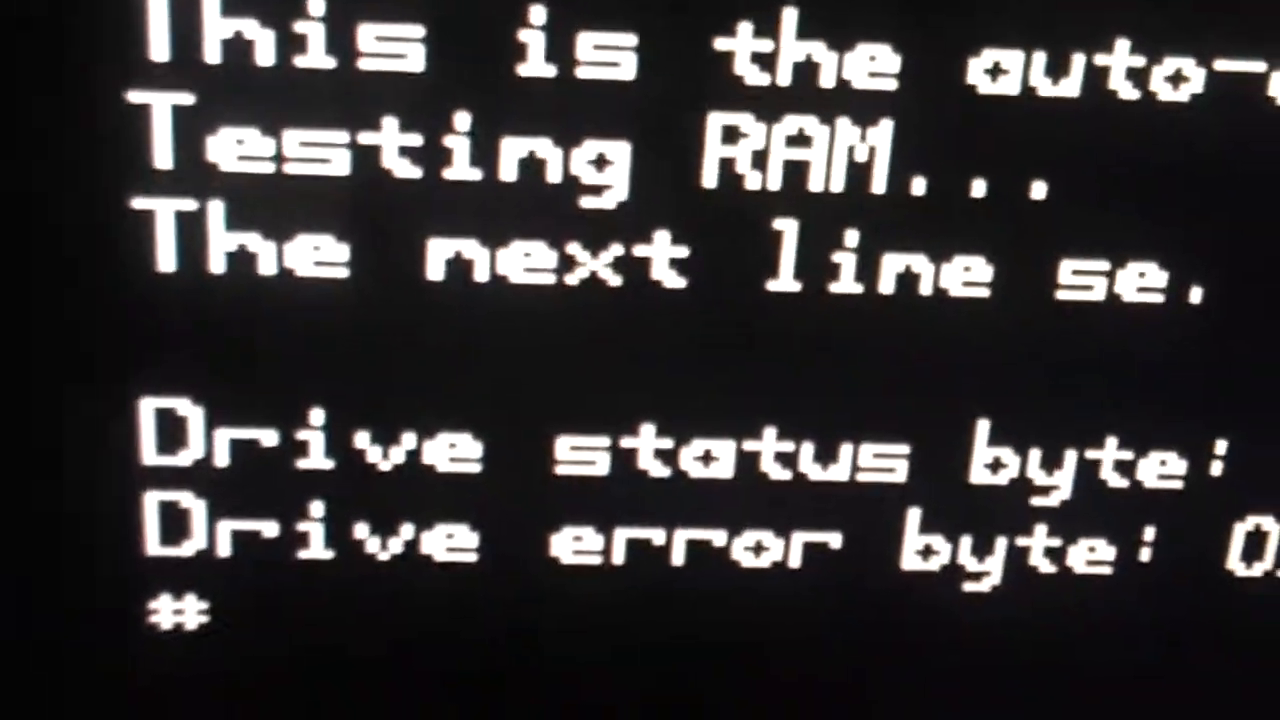